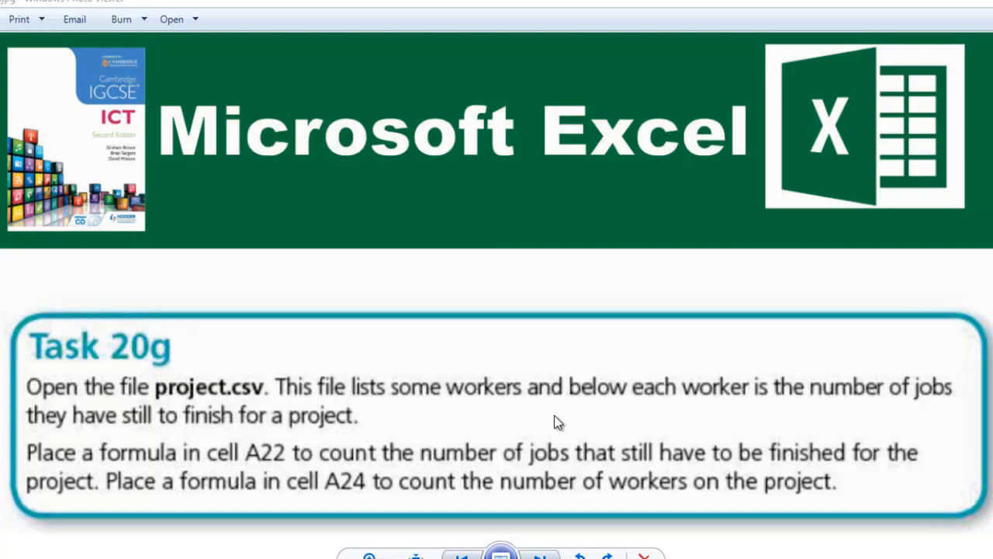
mouse_move(317, 466)
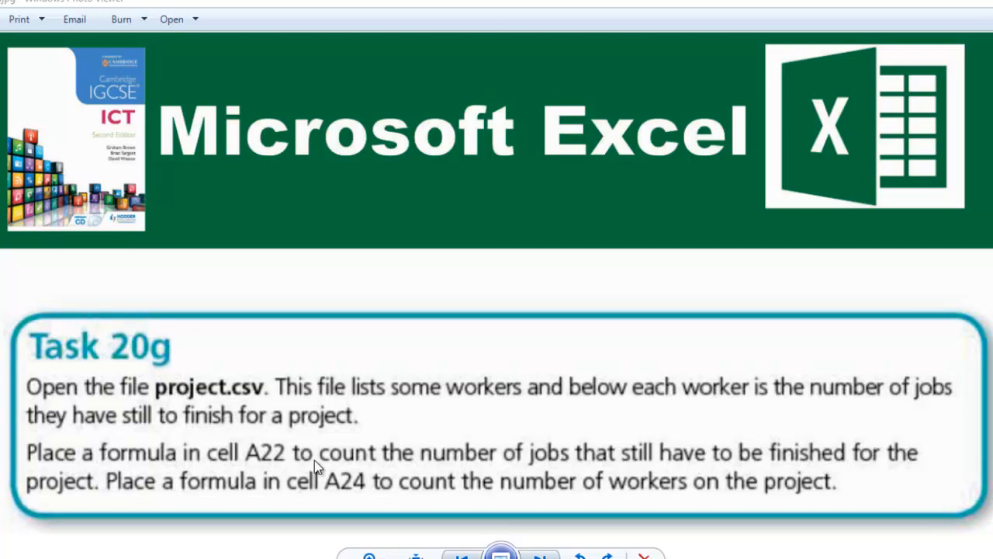
mouse_move(636, 472)
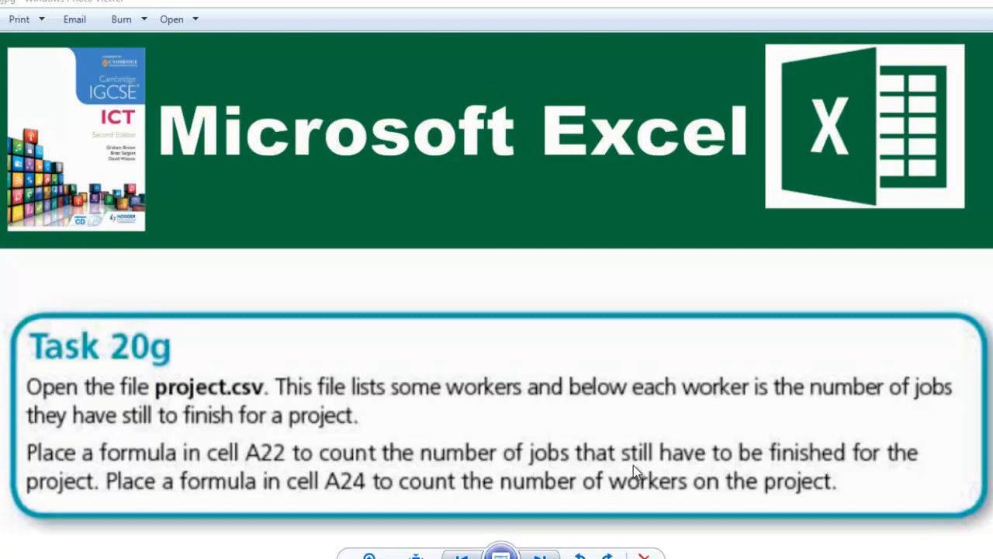
mouse_move(193, 500)
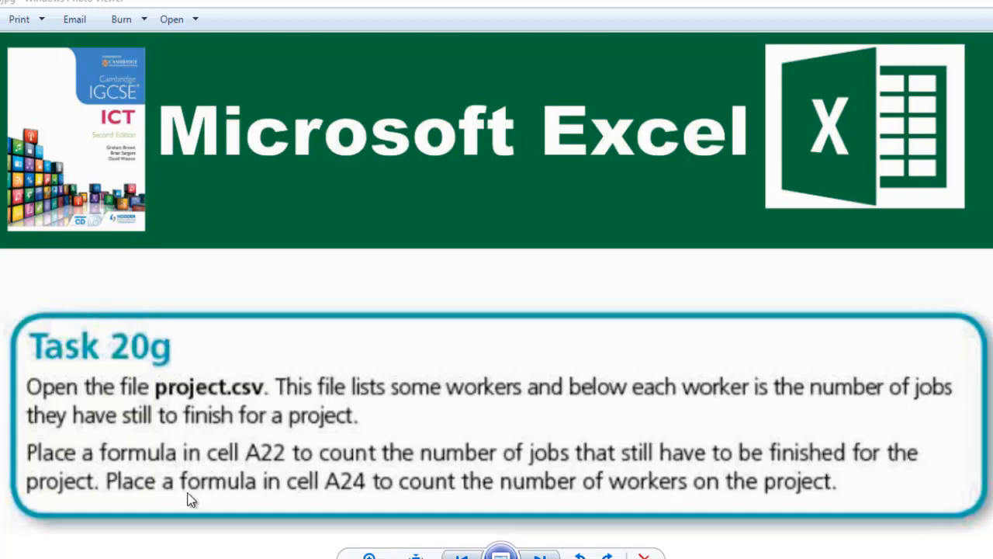
mouse_move(185, 499)
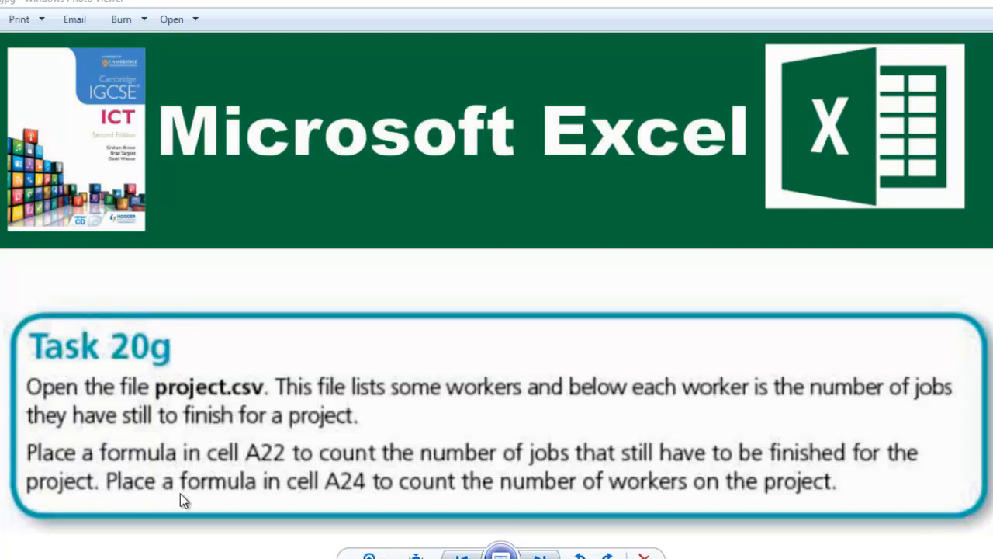
mouse_move(375, 497)
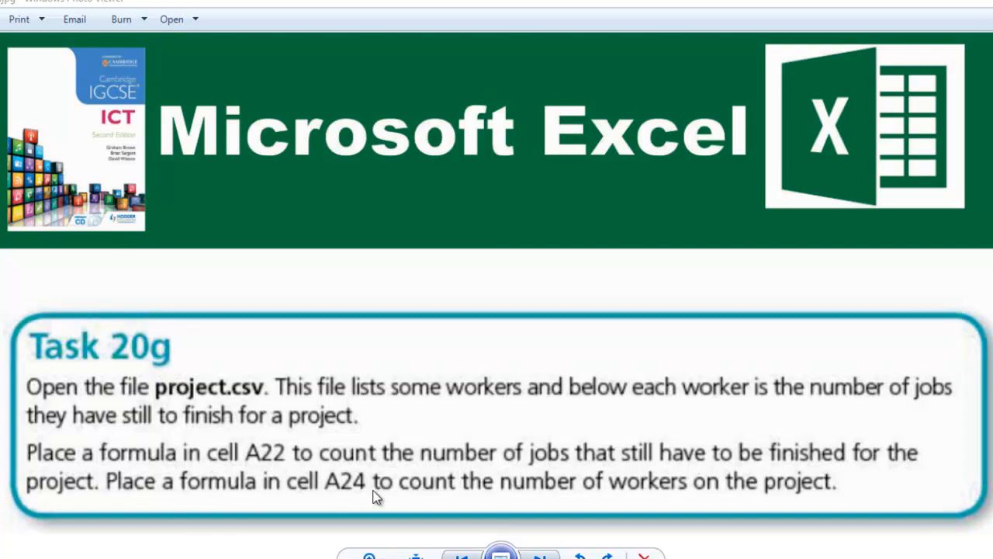
mouse_move(497, 500)
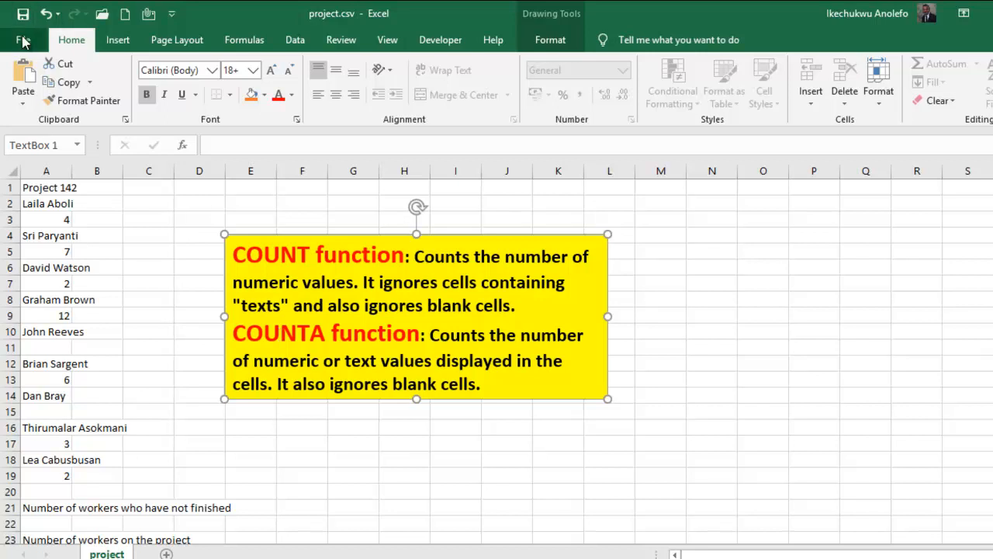
Step: Save the project data as Excel Workbook 'task 20g' in Desktop > Exercises > Microsoft Excel
left_click(23, 41)
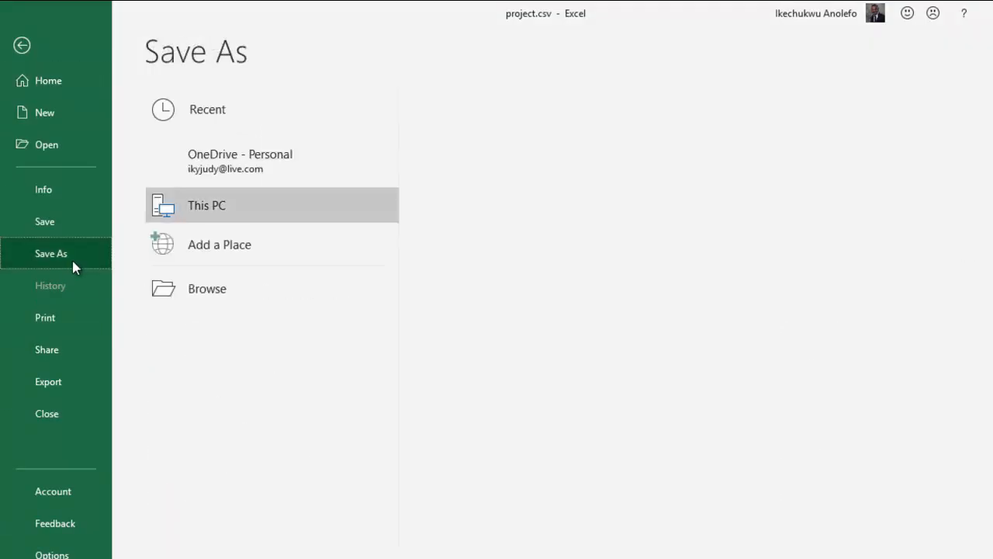
left_click(208, 287)
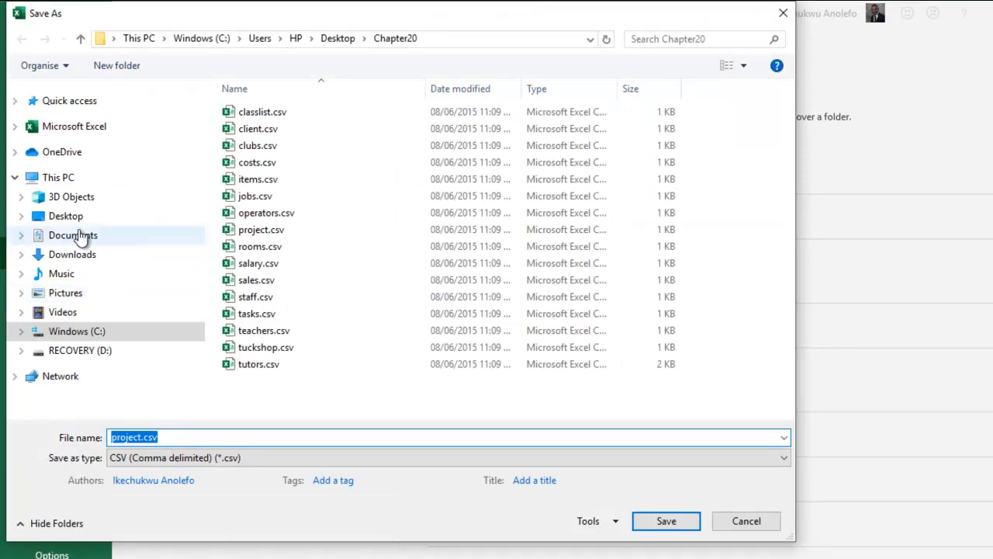
left_click(65, 216)
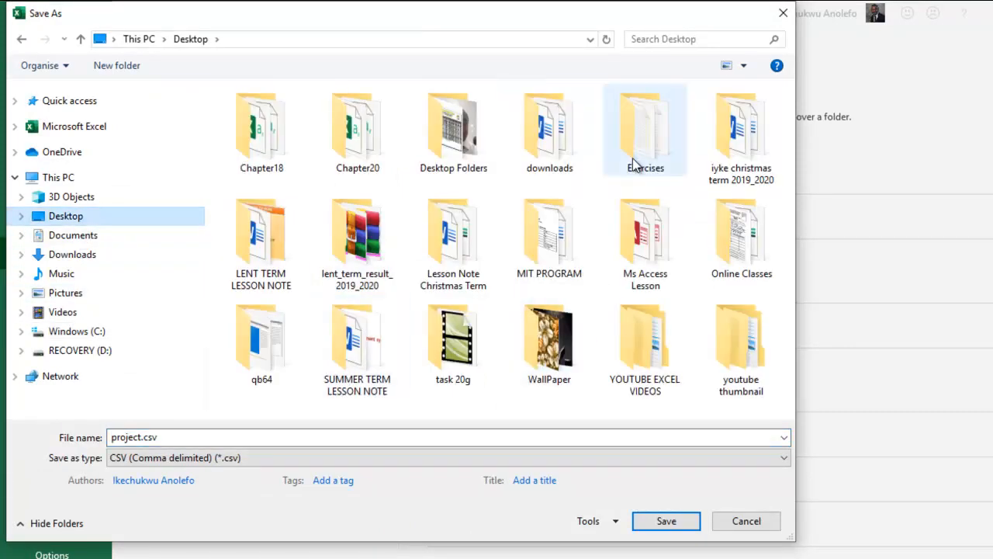
double_click(645, 124)
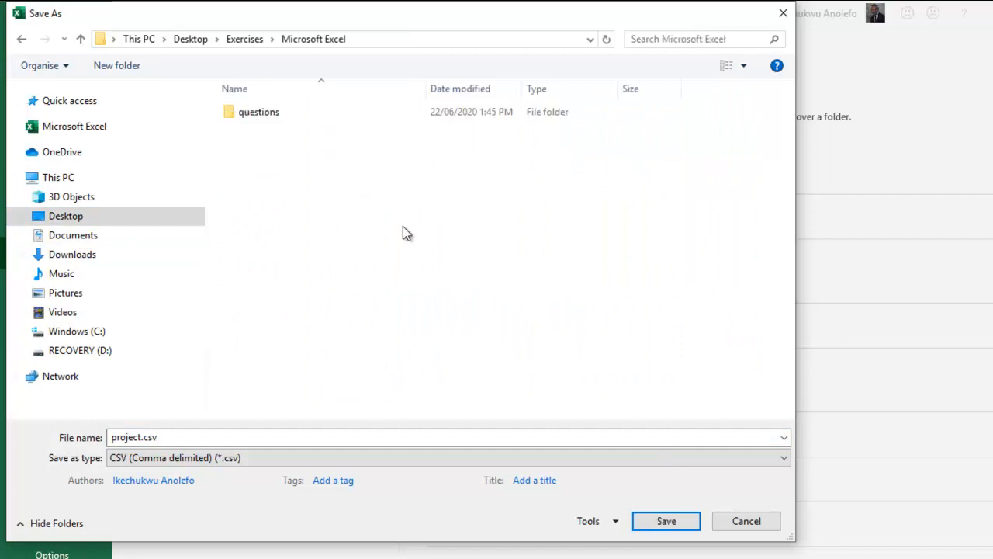
left_click(782, 456)
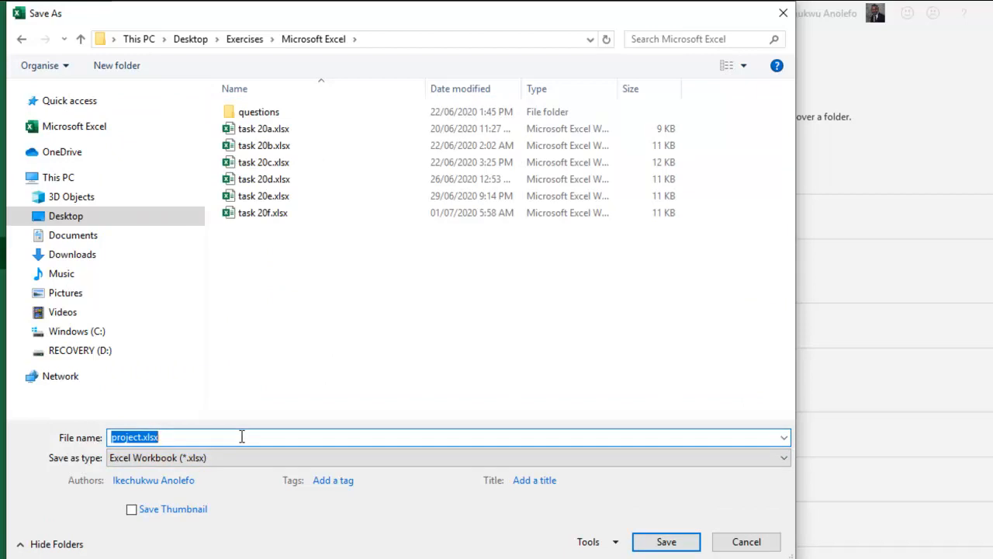
type("task 20g")
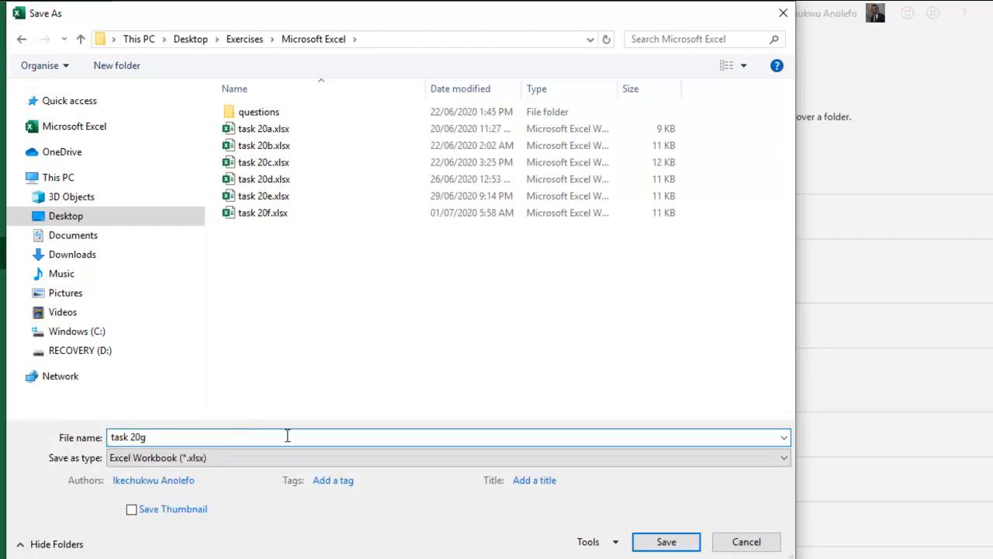
left_click(744, 542)
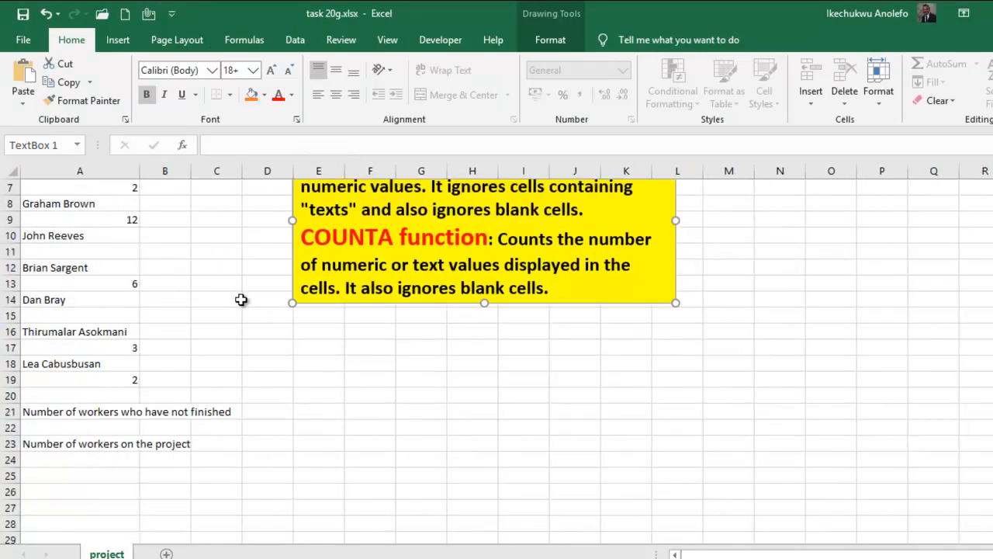
Step: Wrap the 'Number of workers who have not finished' label onto two lines in column A
left_click(80, 412)
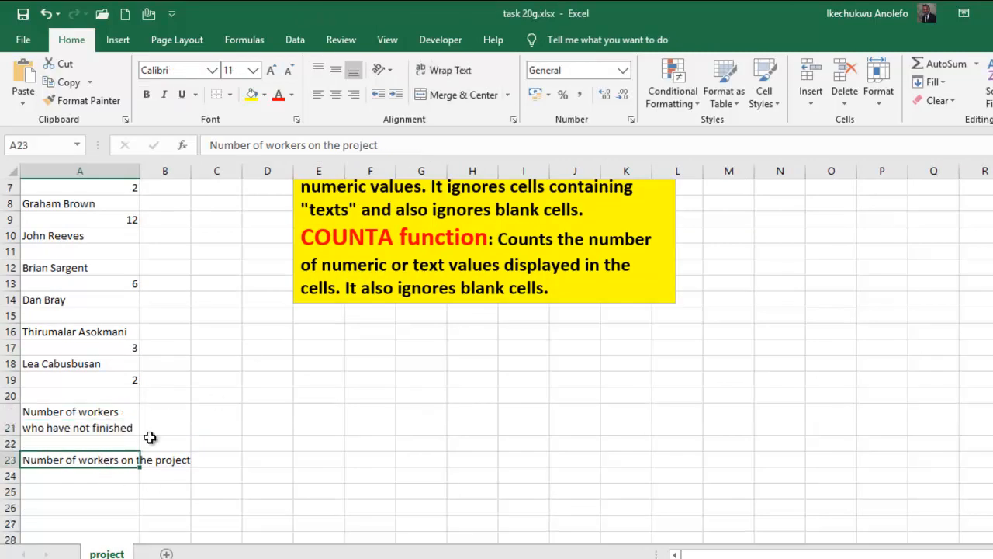
scroll("up", 3)
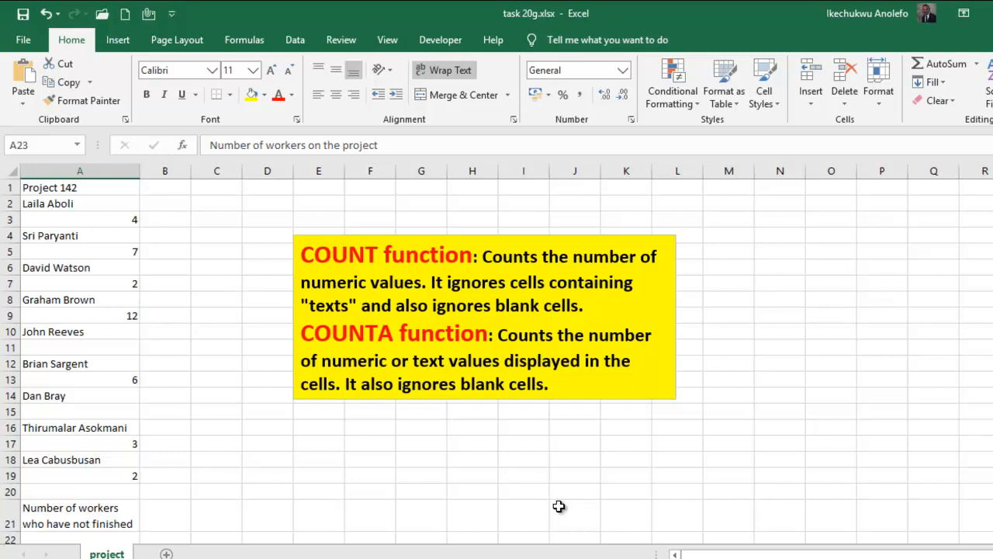
mouse_move(549, 509)
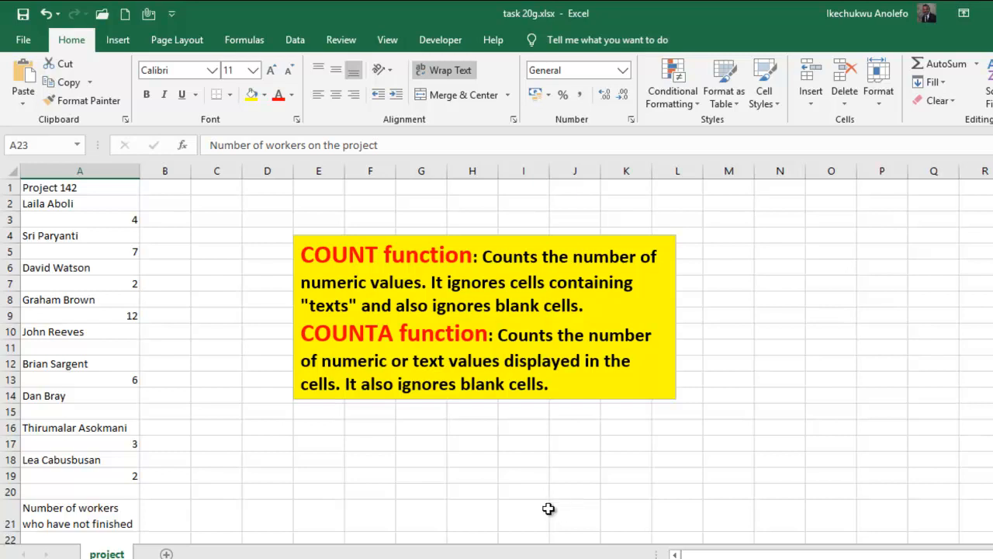
mouse_move(198, 293)
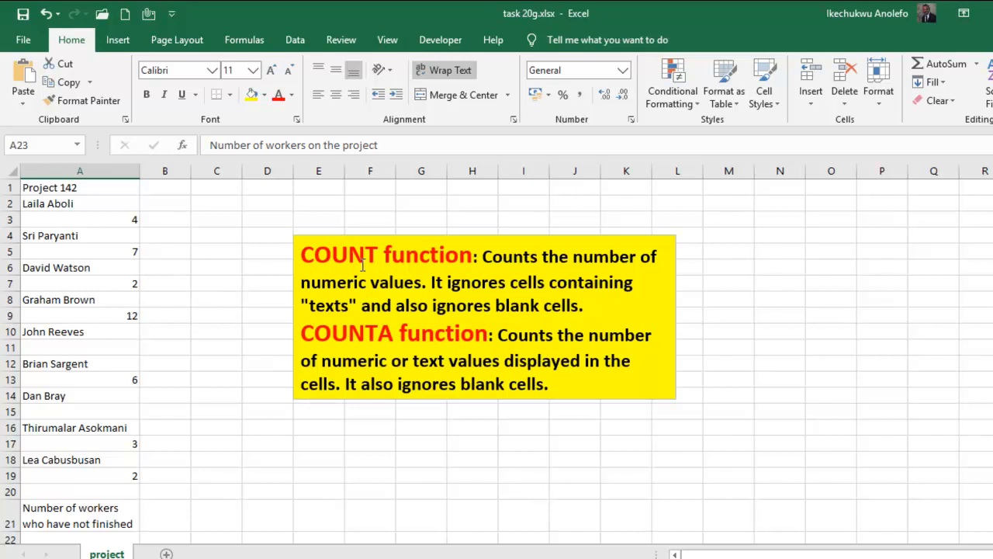
Step: Select the worker names and job counts in A2 as the start of the count range
left_click(79, 251)
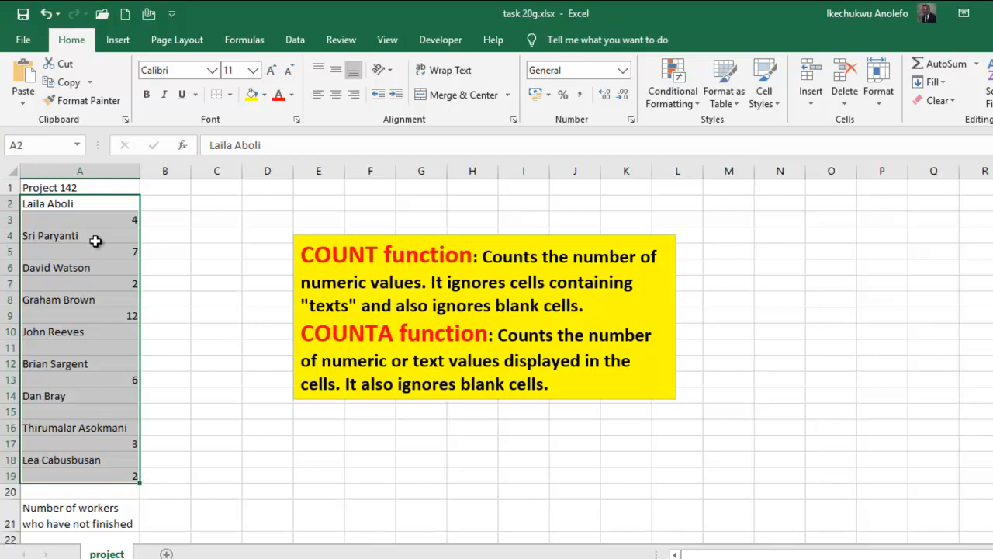
scroll("down", 3)
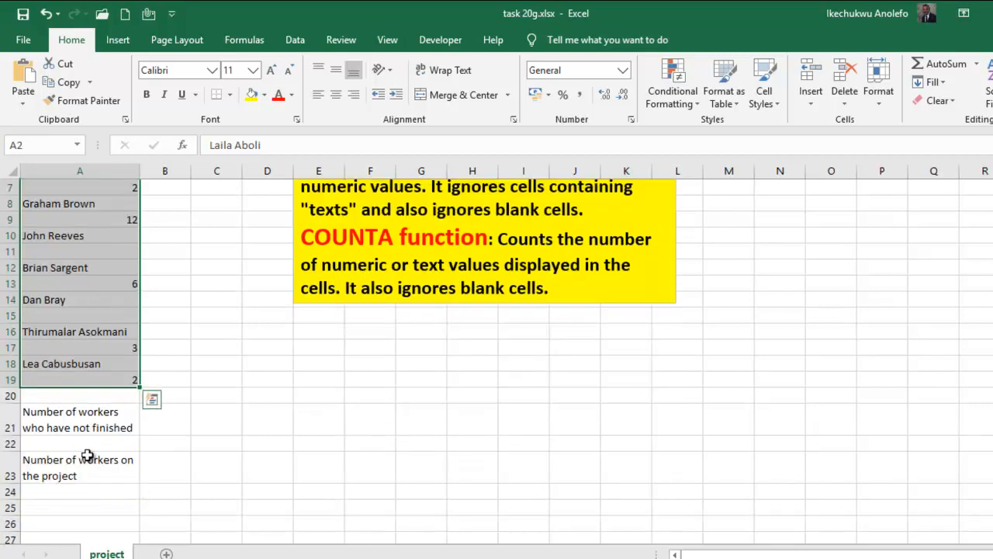
left_click(78, 419)
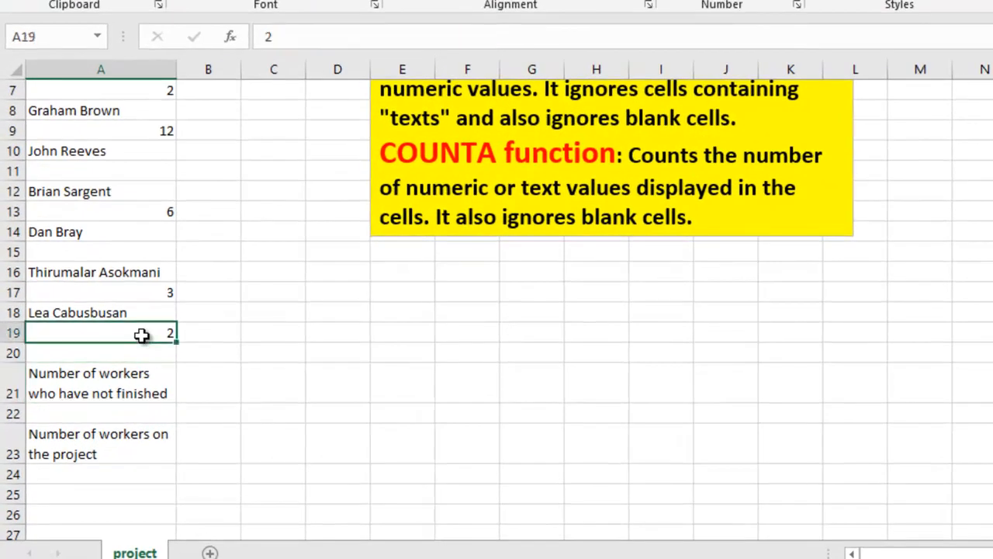
left_click(99, 131)
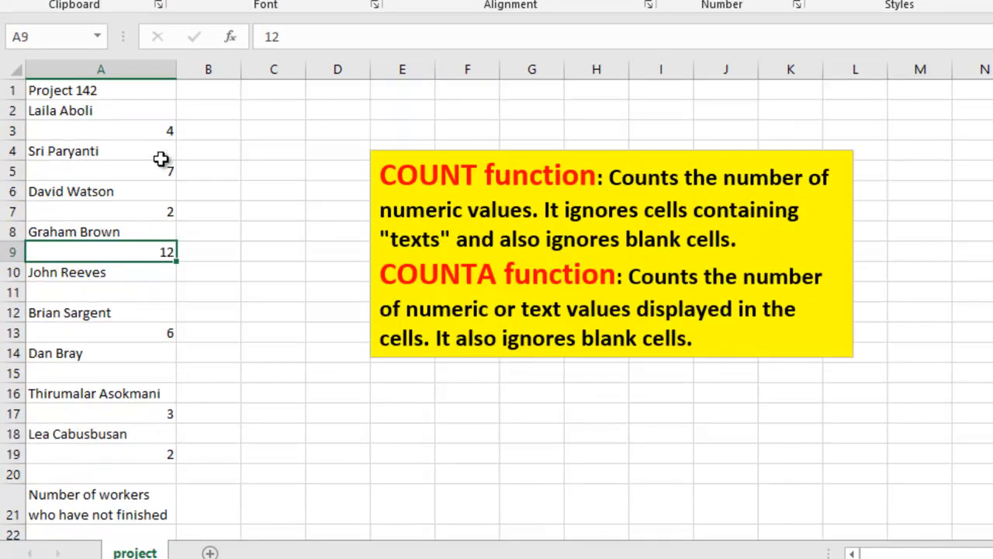
left_click(99, 130)
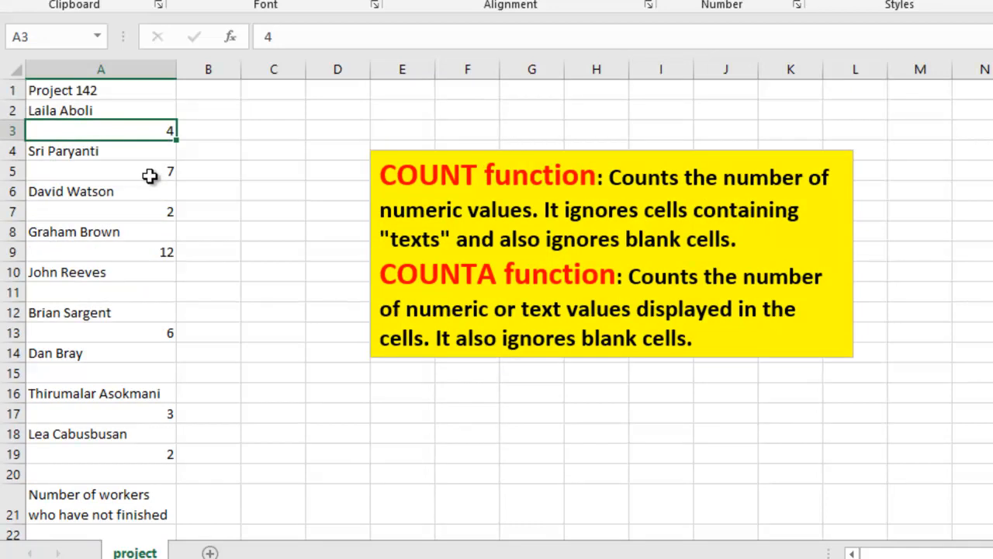
left_click(100, 171)
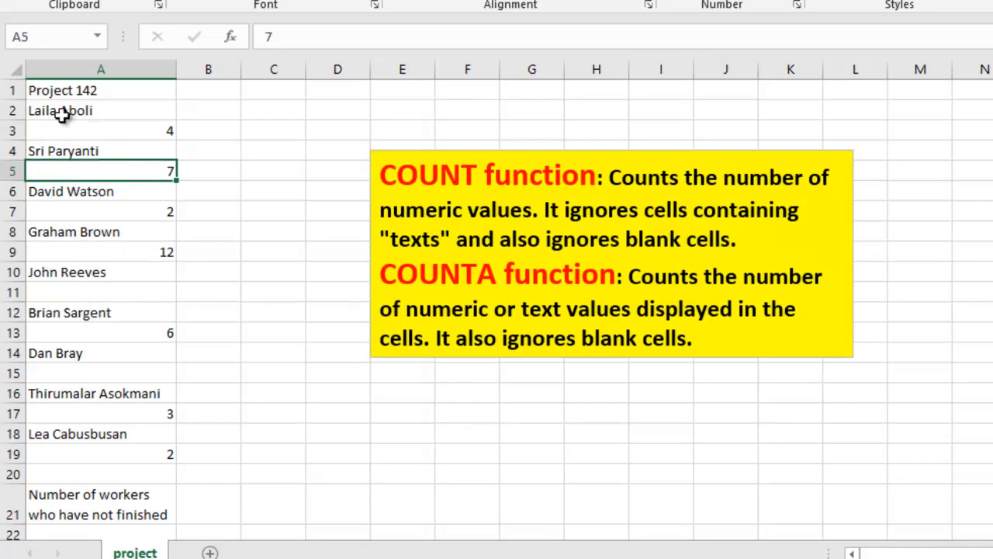
left_click(60, 111)
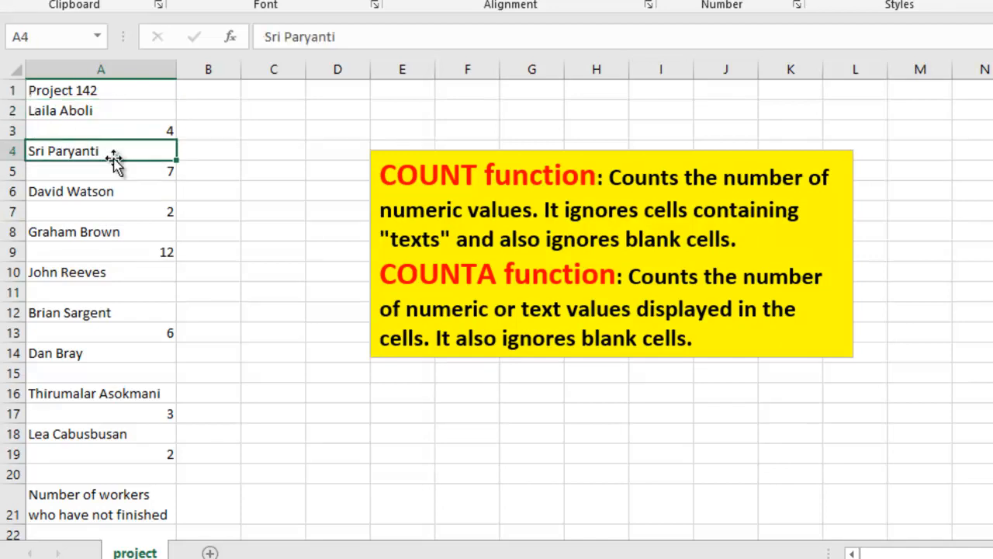
left_click(101, 169)
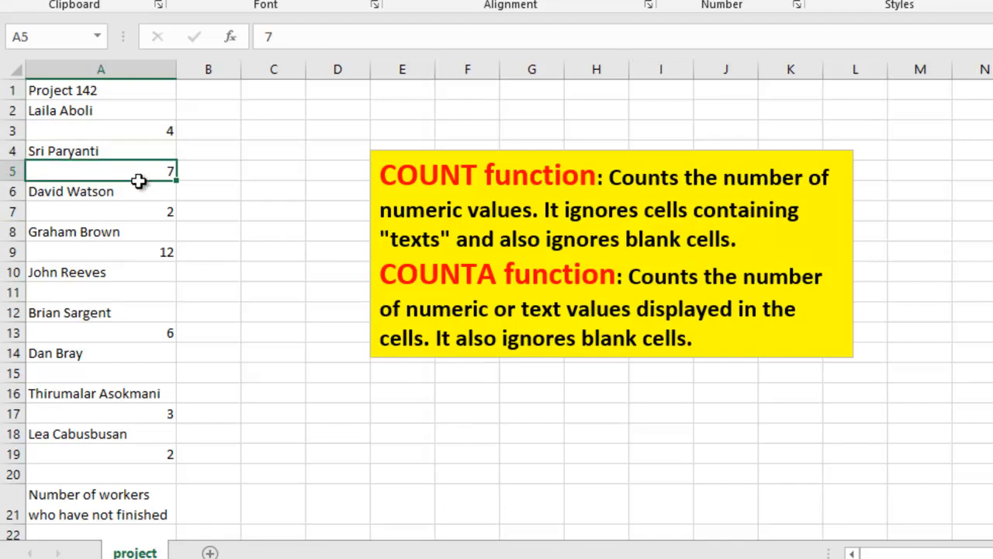
mouse_move(133, 273)
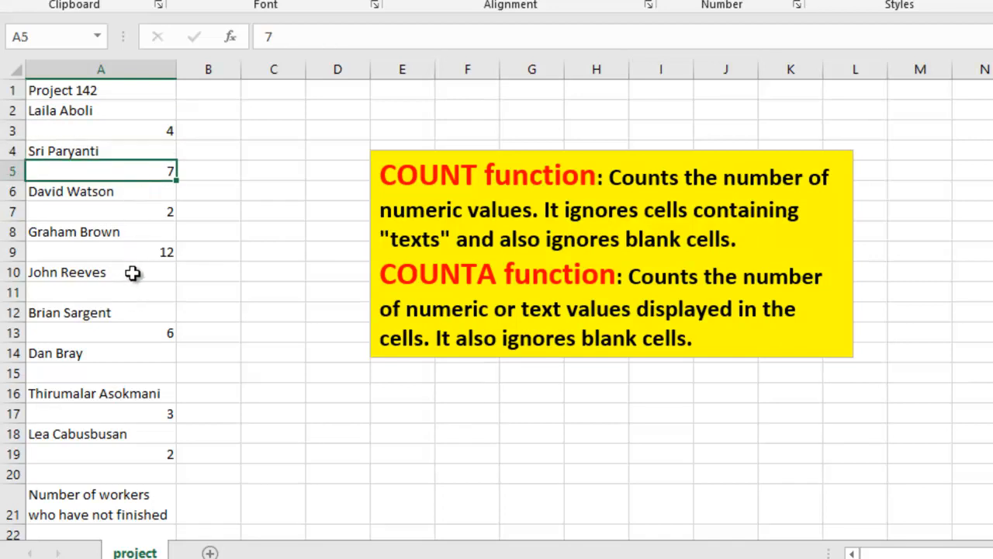
left_click(100, 292)
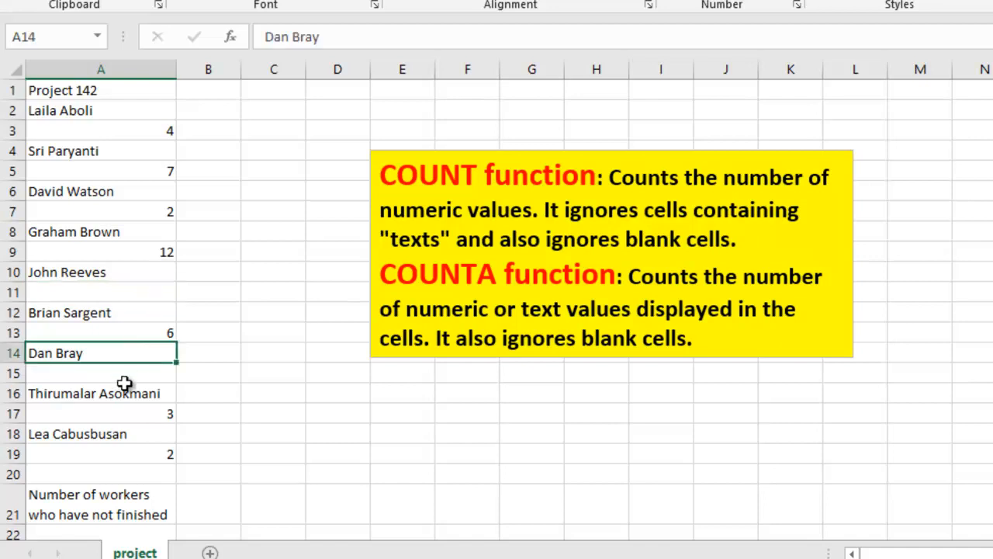
left_click(101, 413)
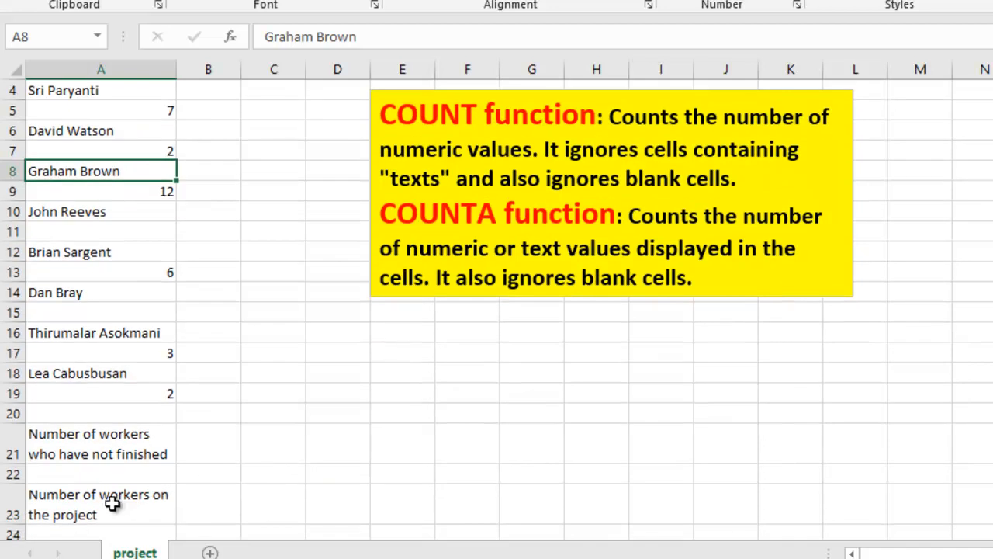
left_click(99, 473)
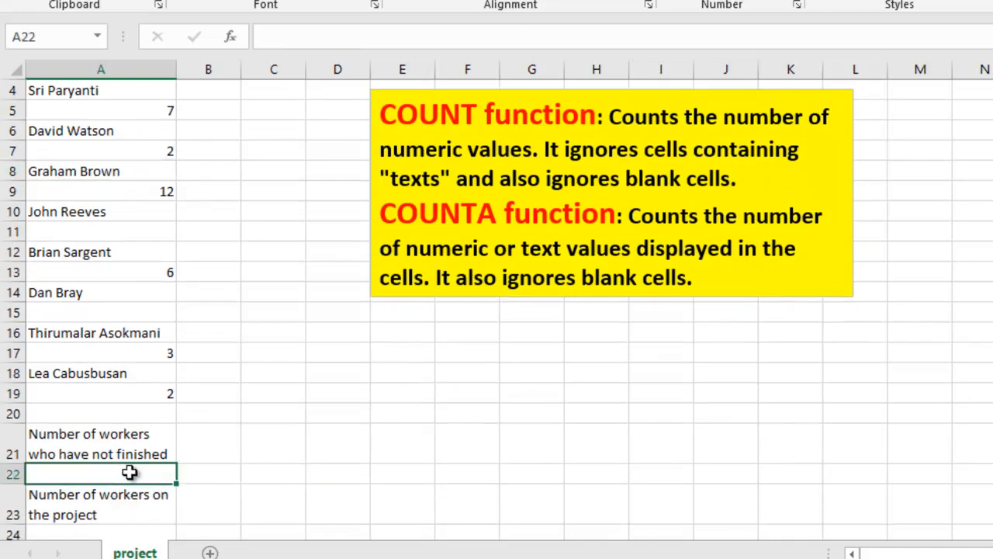
Step: Enter =COUNT(A2:A19) in A22, returning 7 workers who have not finished
type("=count")
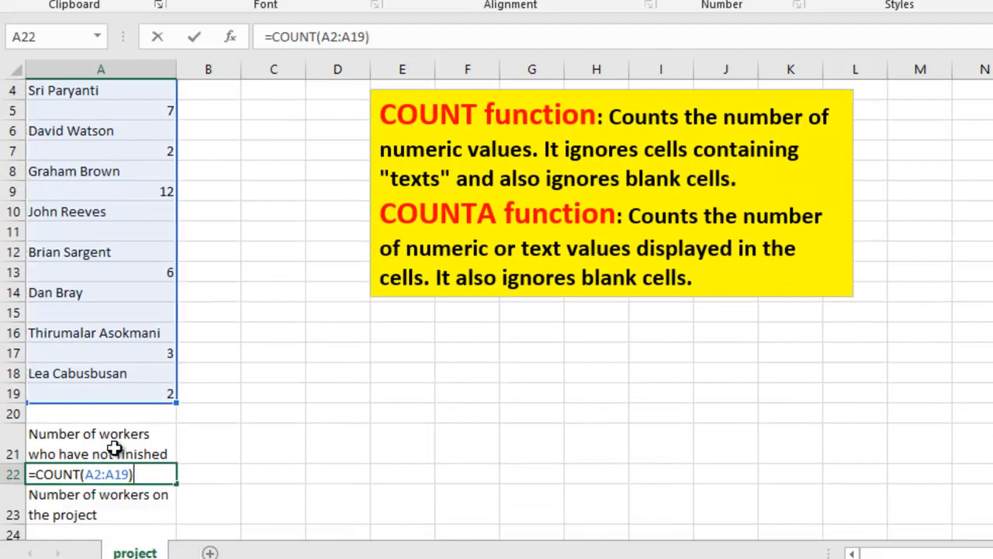
key("enter")
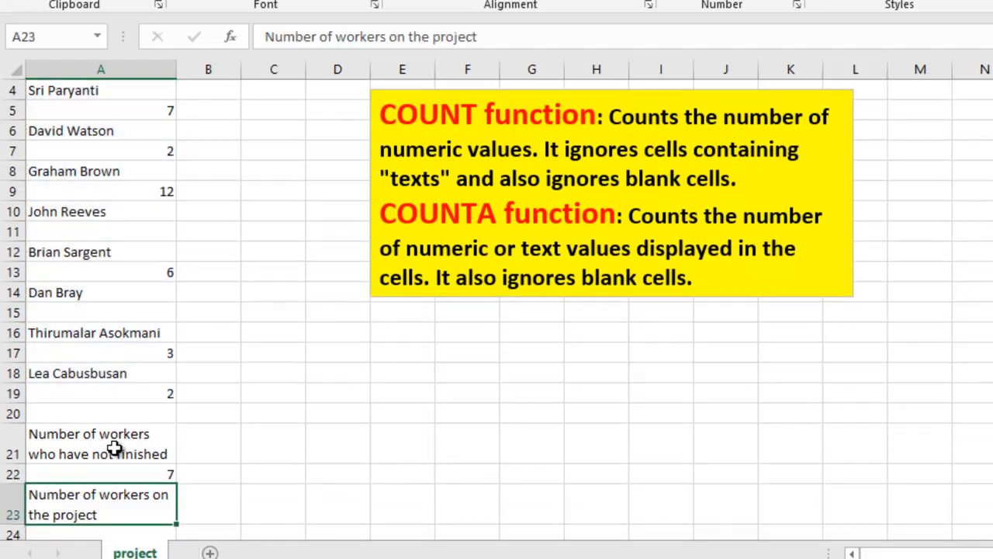
scroll("down", 3)
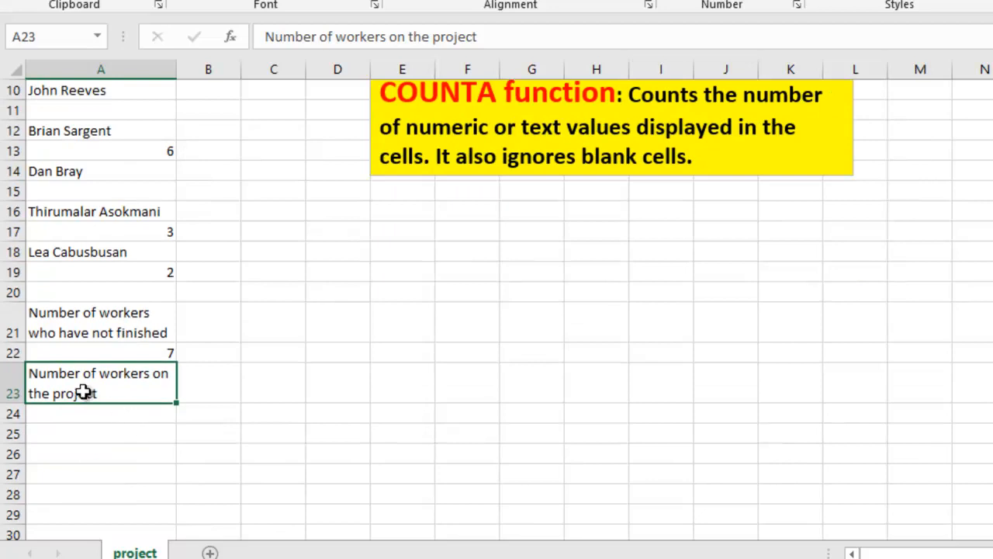
mouse_move(62, 406)
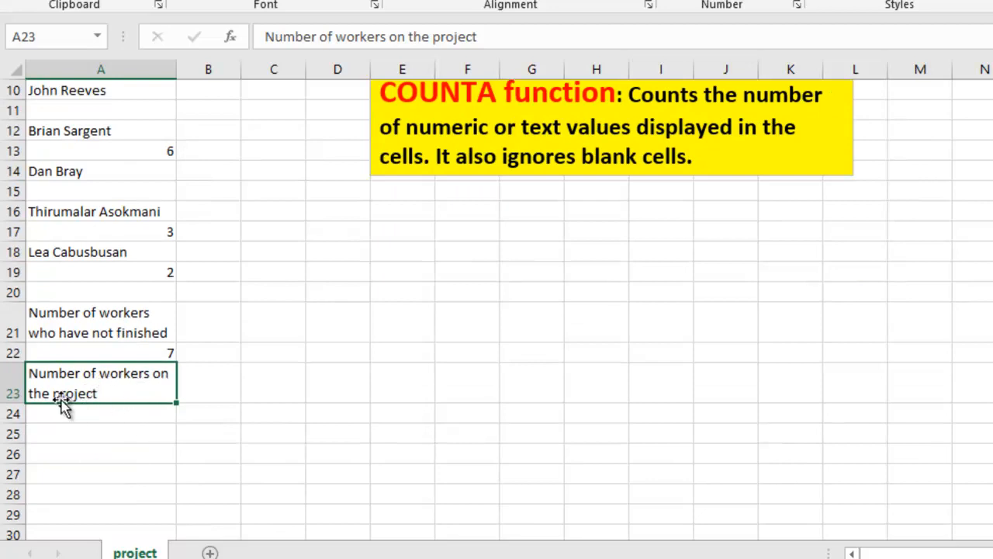
mouse_move(86, 397)
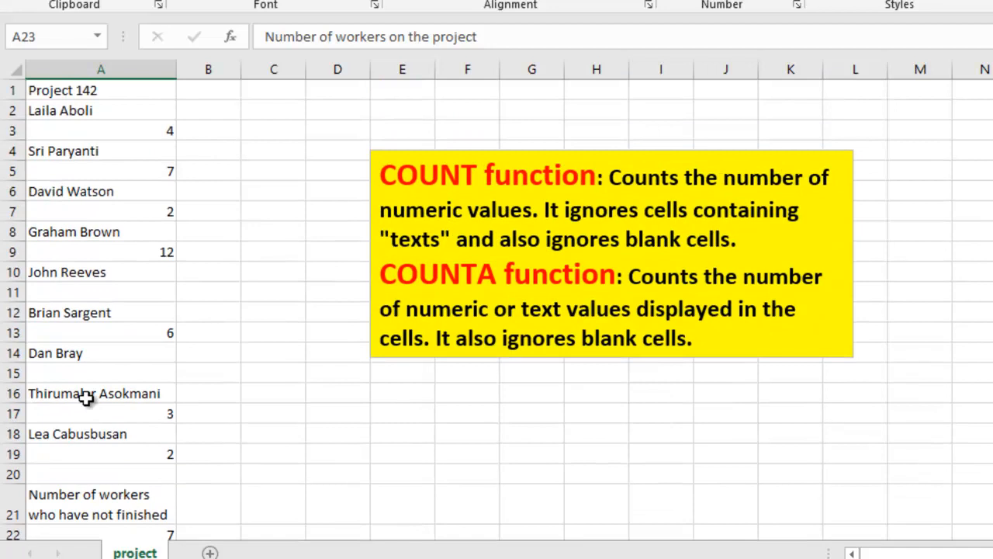
Step: Enter =COUNTA(A2:A19) in C6 as a demonstration, returning 16 non-blank entries
left_click(273, 191)
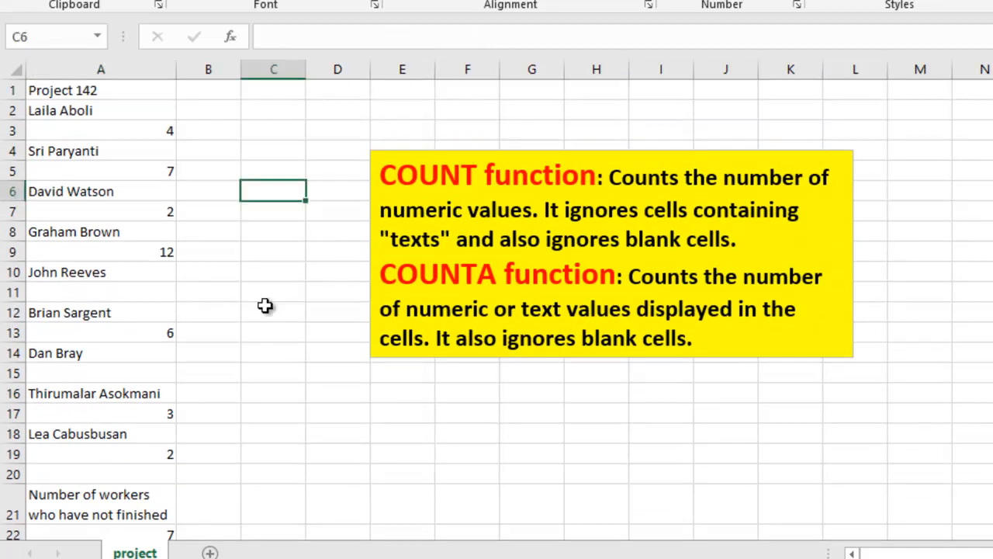
type("=")
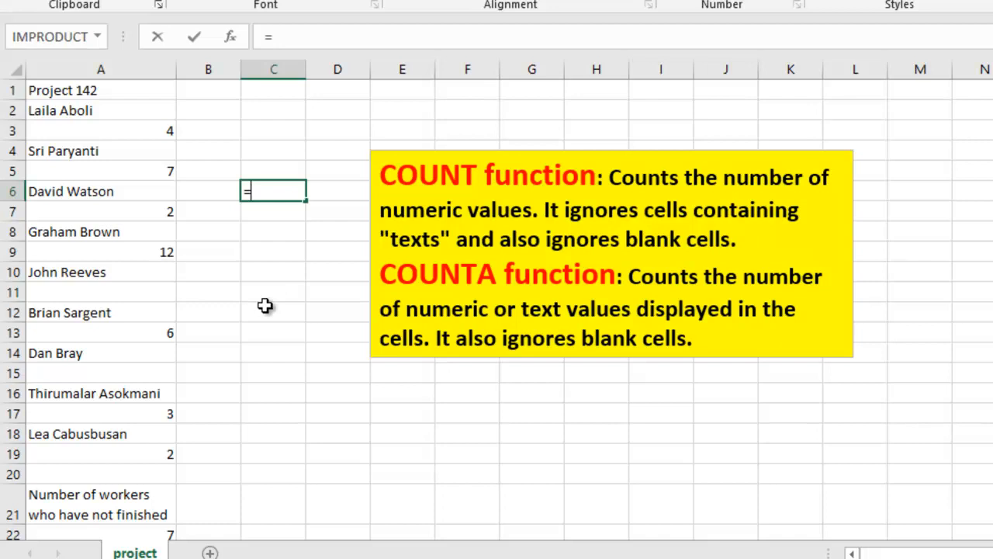
type("counta")
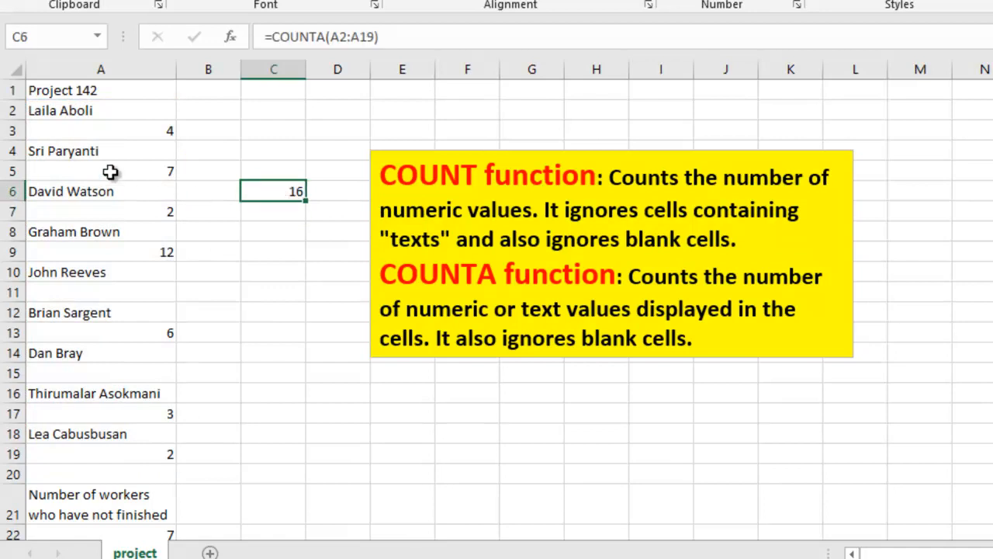
scroll("down", 3)
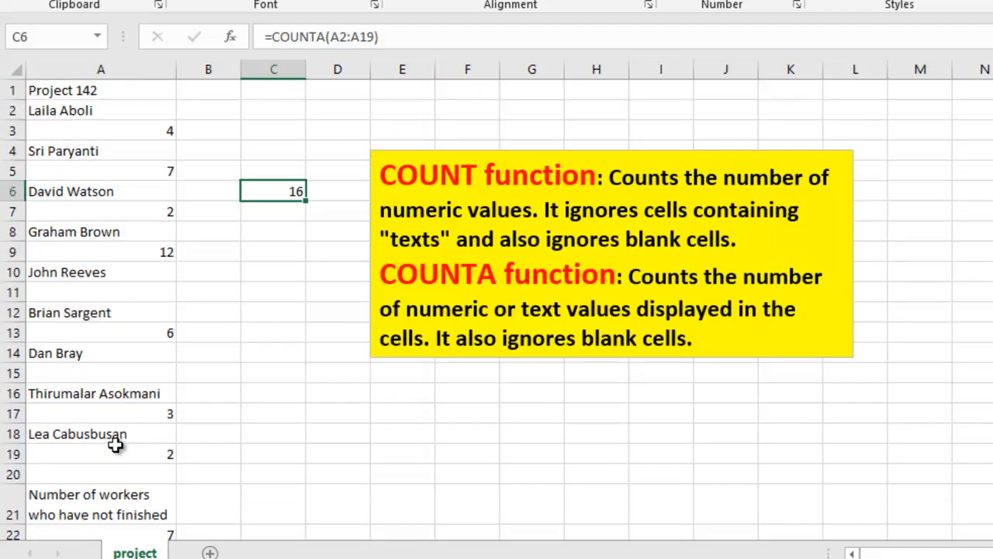
mouse_move(117, 432)
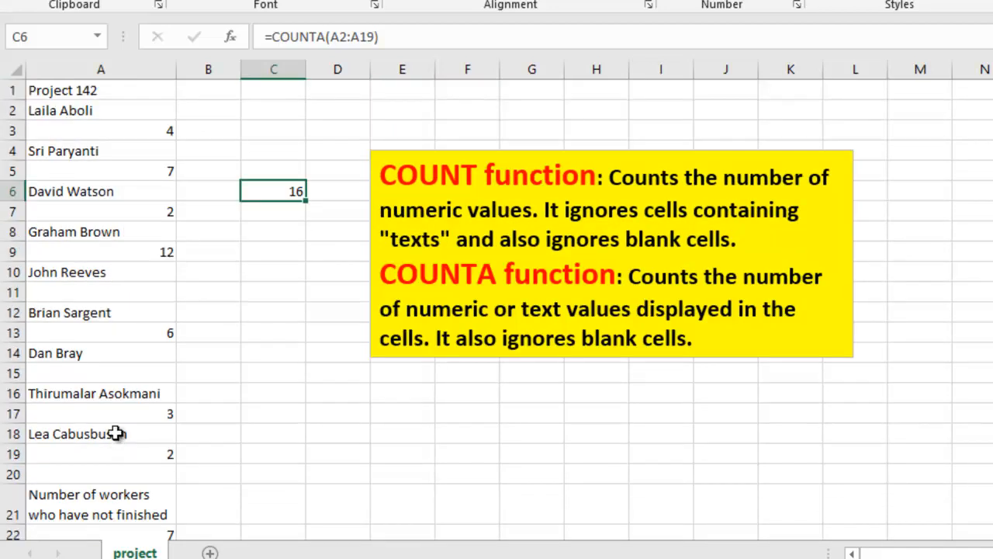
mouse_move(85, 139)
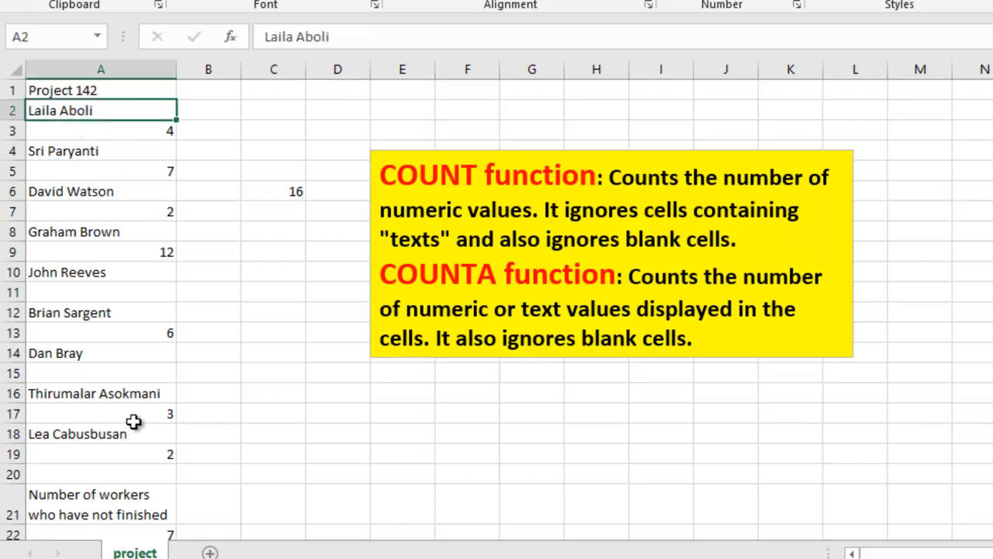
mouse_move(87, 123)
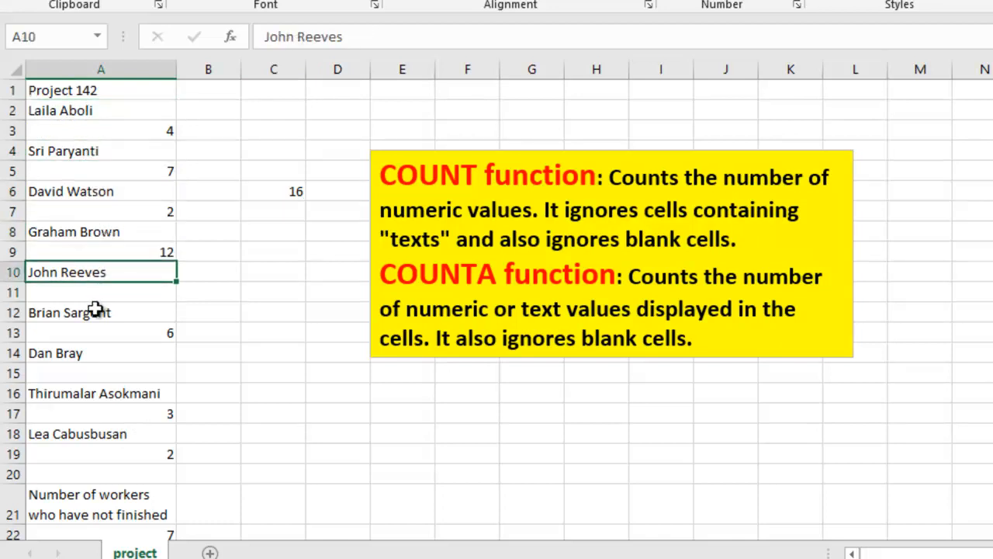
mouse_move(164, 335)
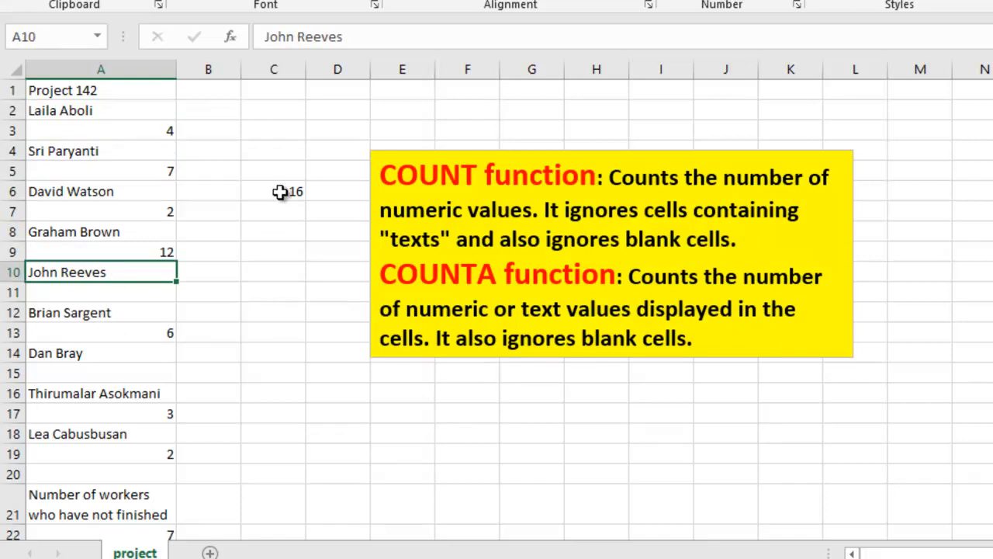
left_click(273, 191)
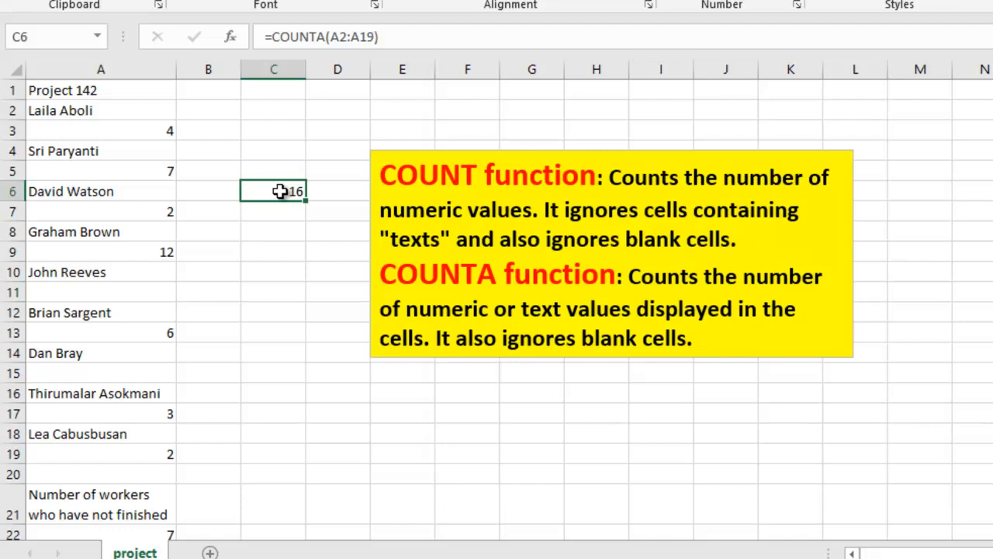
scroll("down", 3)
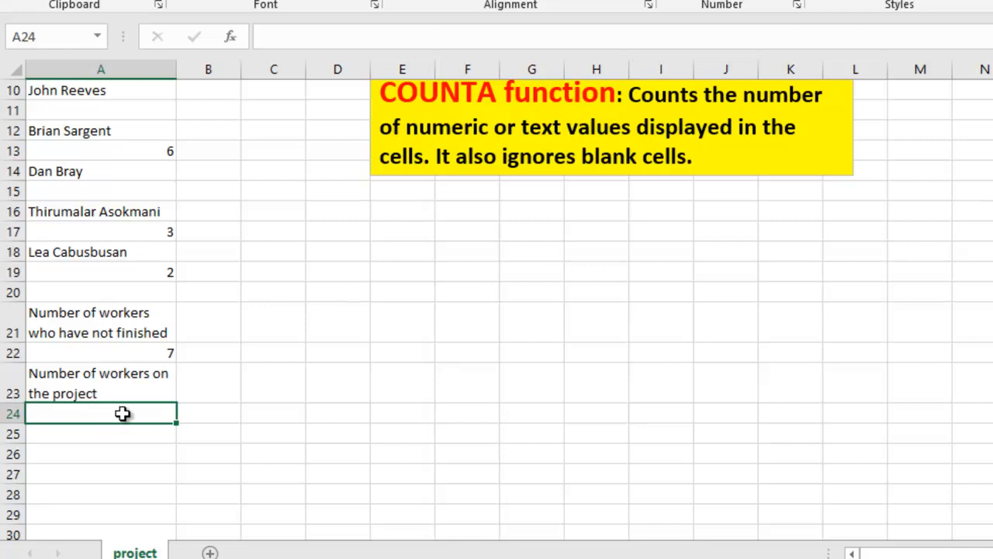
Step: Enter =counta(A2:A19)-count(A2:A19) in A24, giving 9 workers on the project
type("=c")
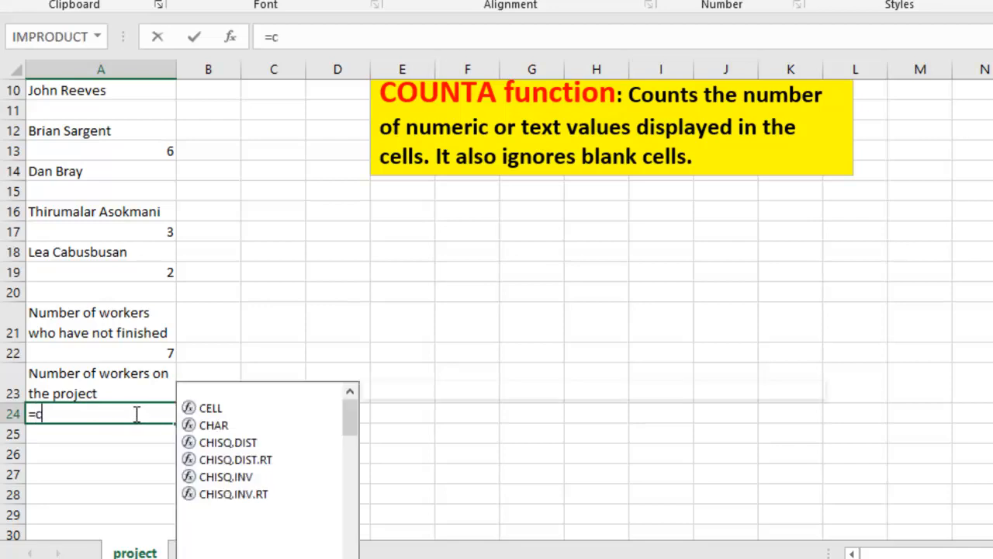
type("ounta(A2:A19")
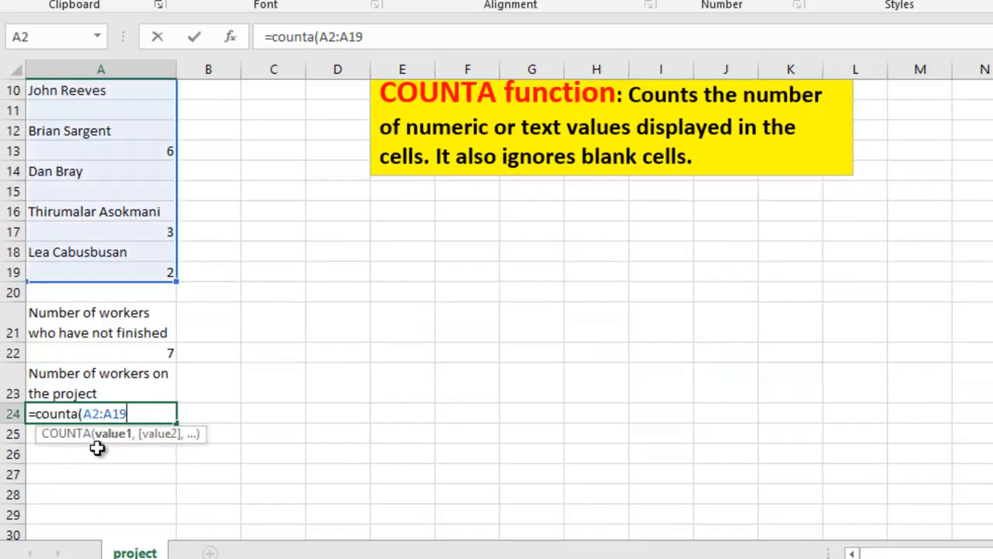
type(")-")
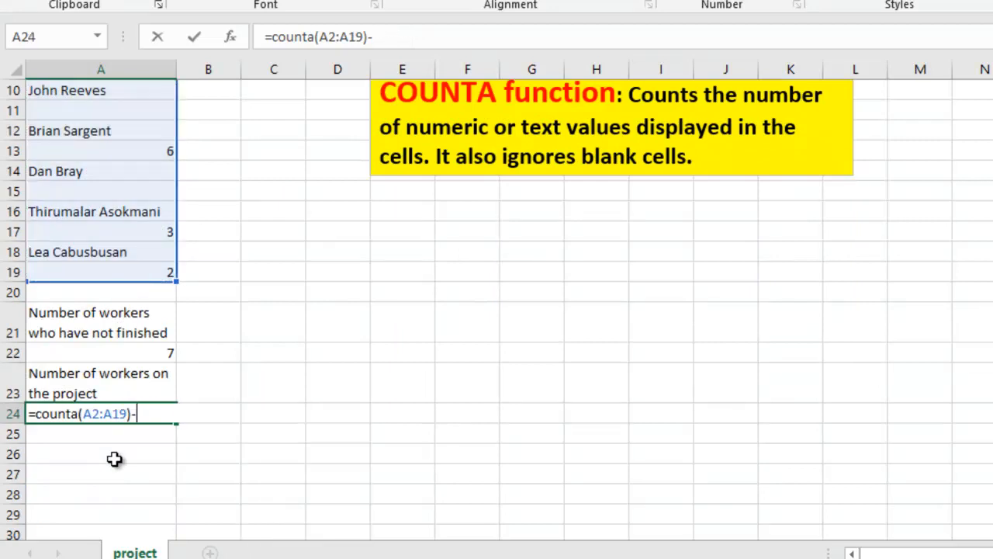
type("count")
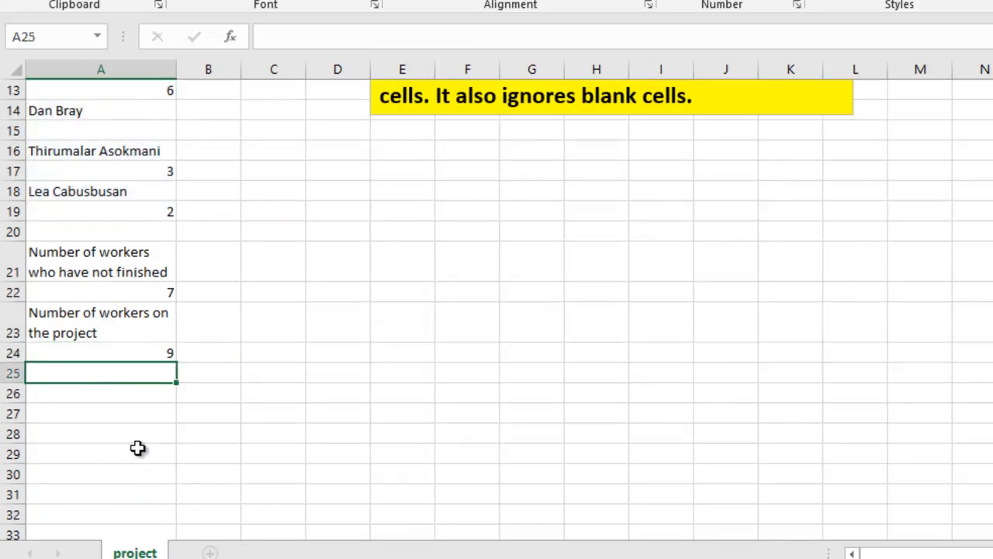
mouse_move(138, 381)
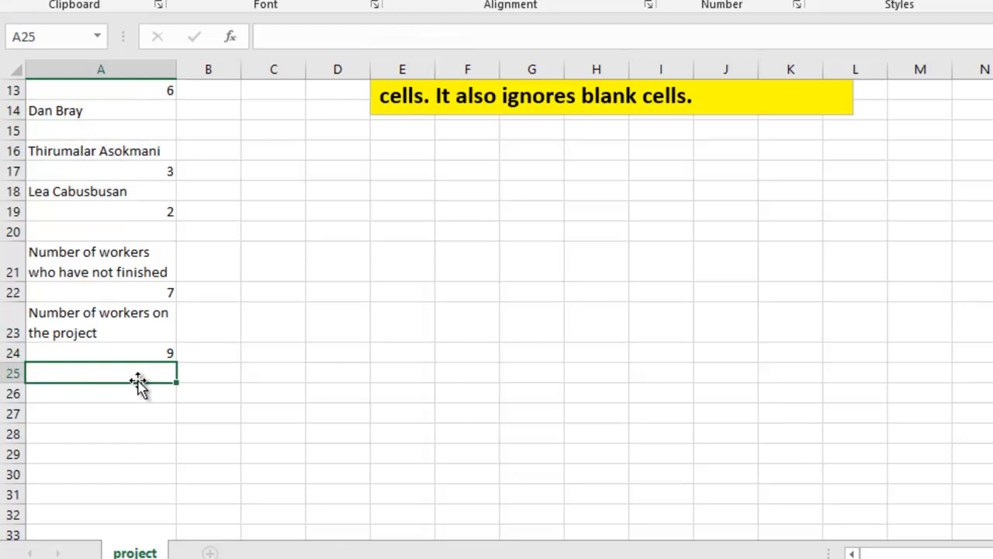